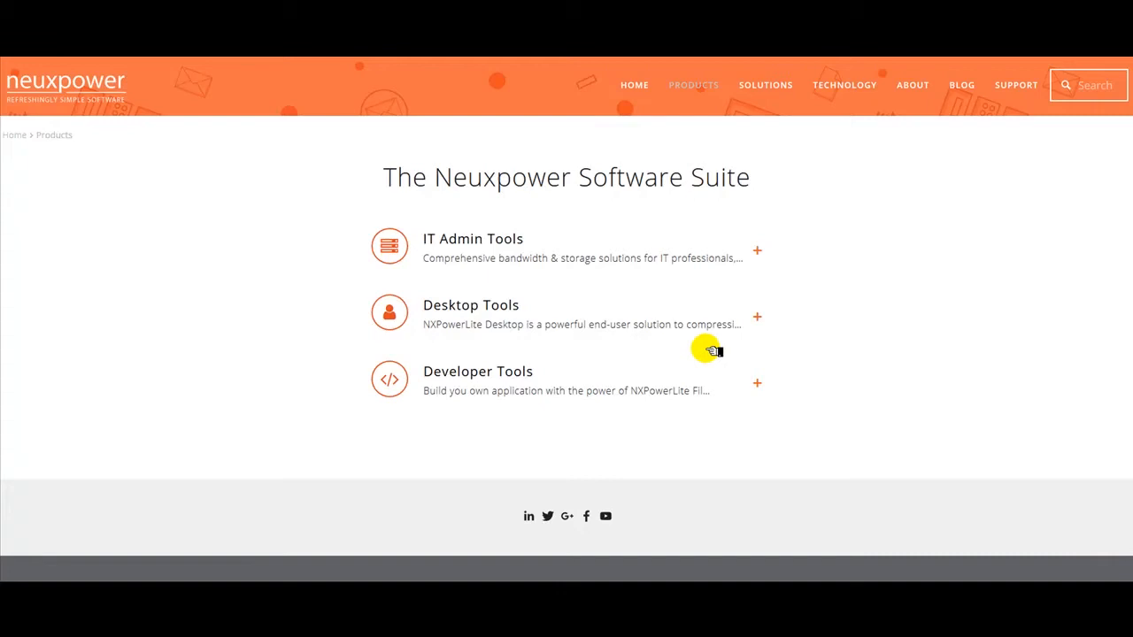
- Download the NXPowerLite Desktop 7 Windows trial installer from the Neuxpower site and save the file
left_click(471, 304)
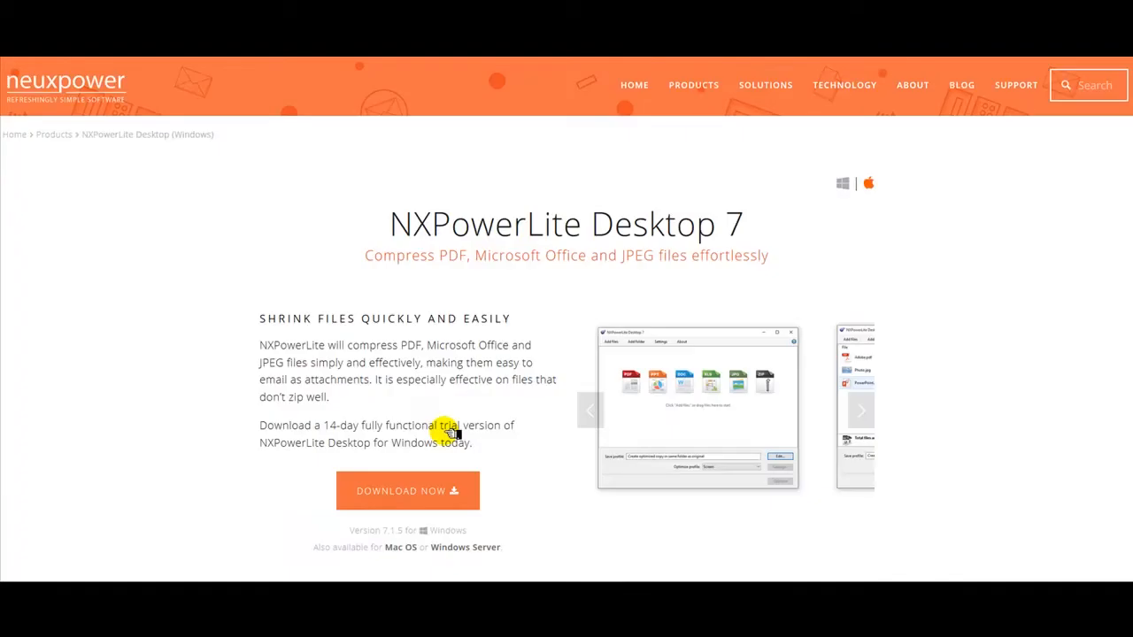
left_click(407, 490)
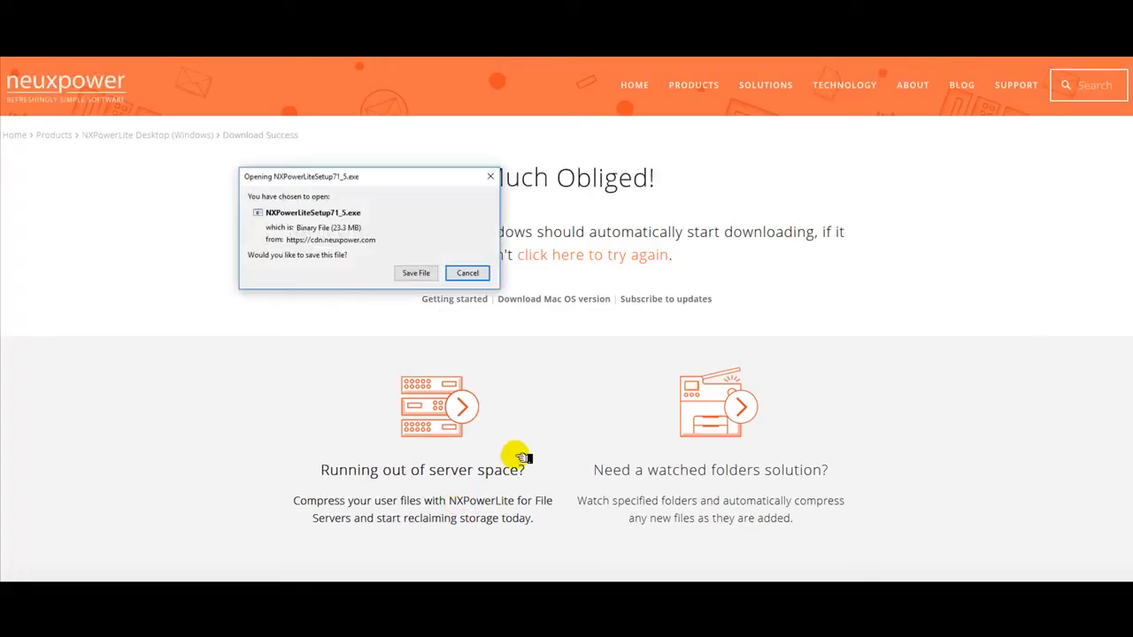
left_click(415, 273)
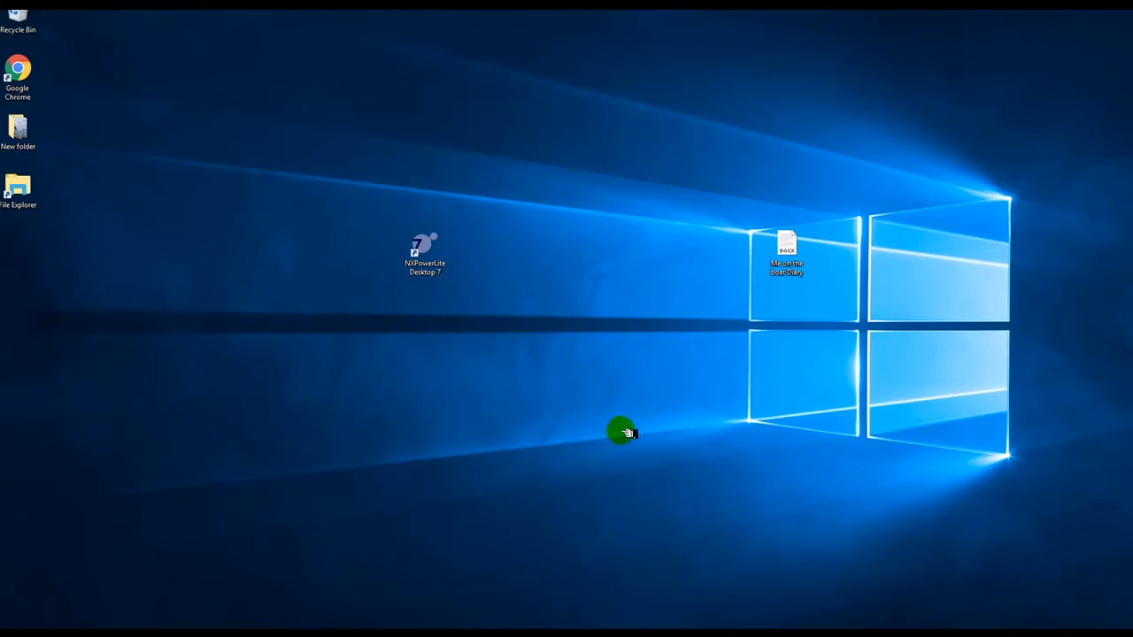
- Launch NXPowerLite Desktop 7 and optimise 'Me on the boat Diary.docx' from 375 KB to 50 KB
left_click(425, 253)
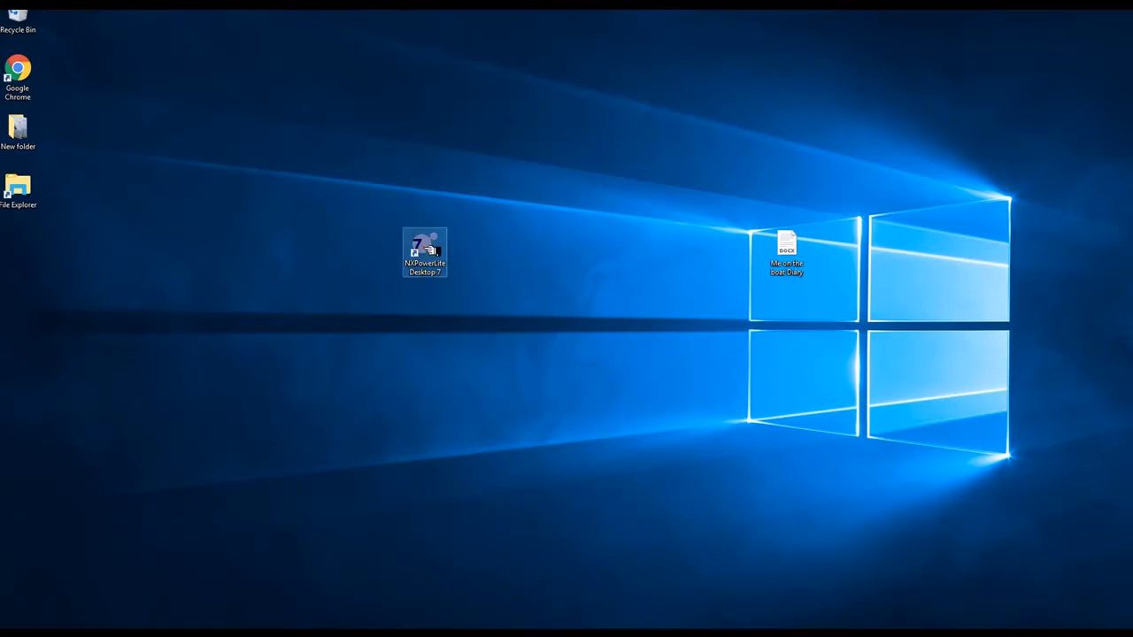
double_click(424, 252)
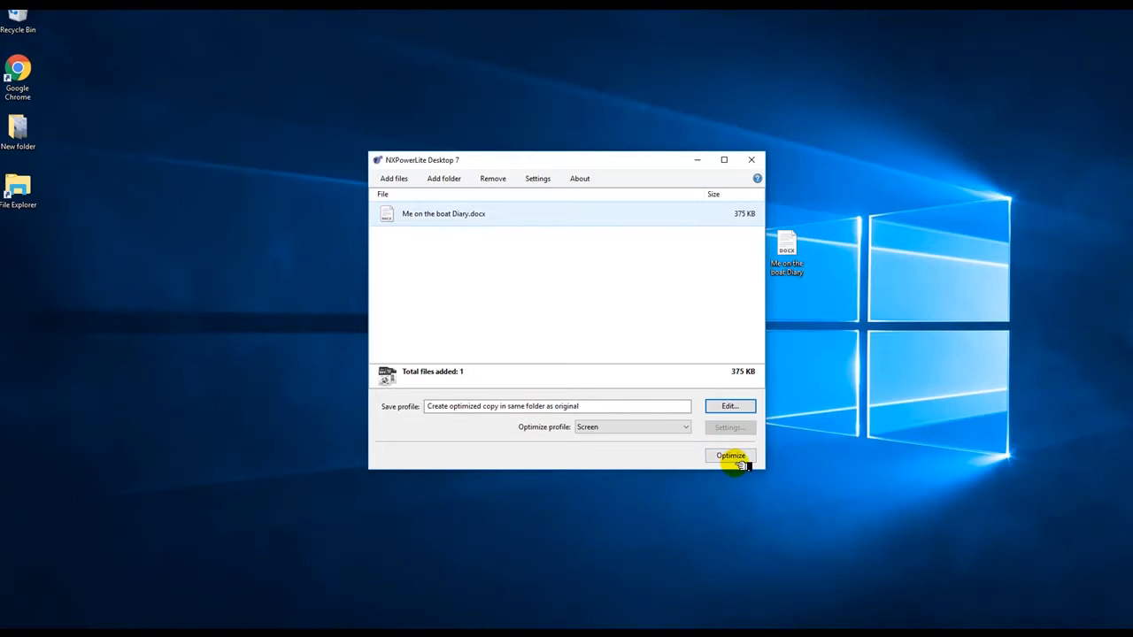
left_click(731, 456)
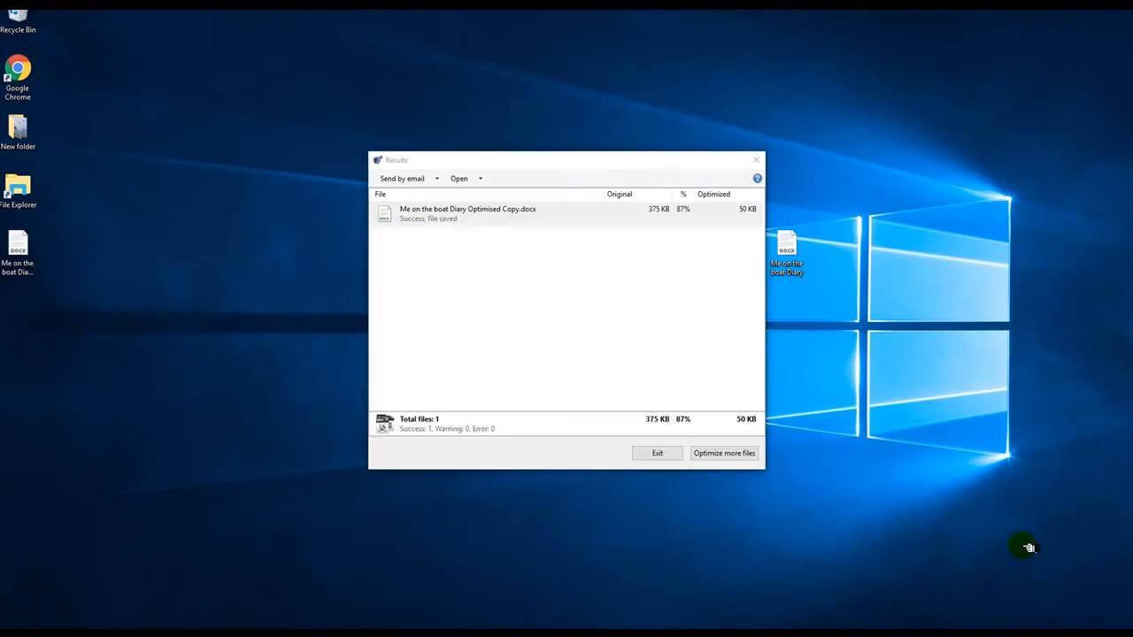
mouse_move(917, 491)
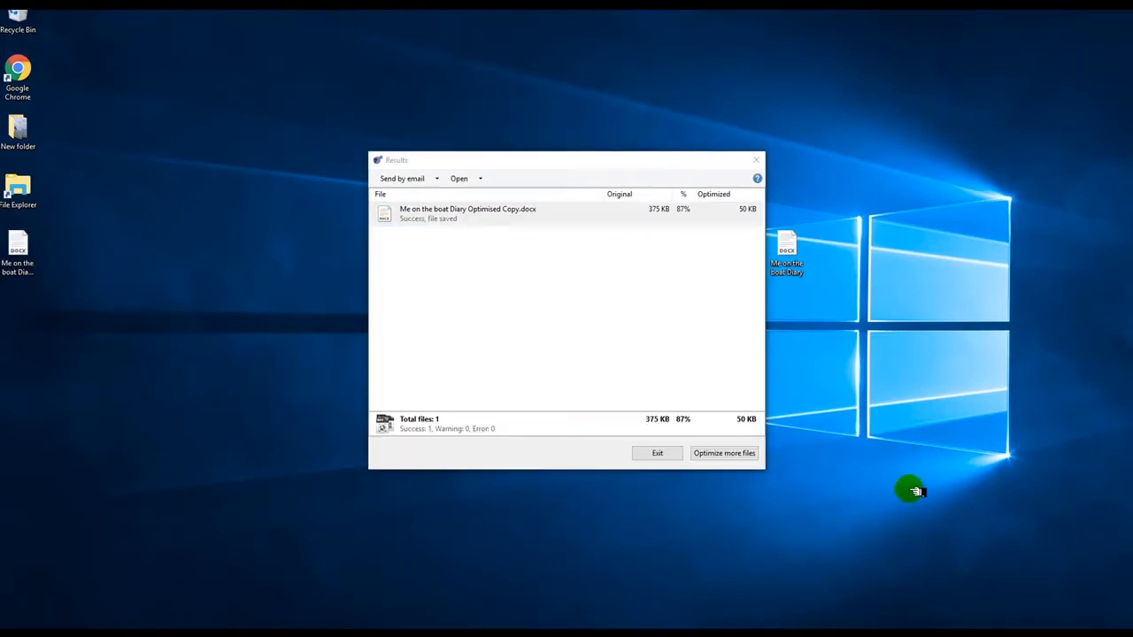
mouse_move(666, 239)
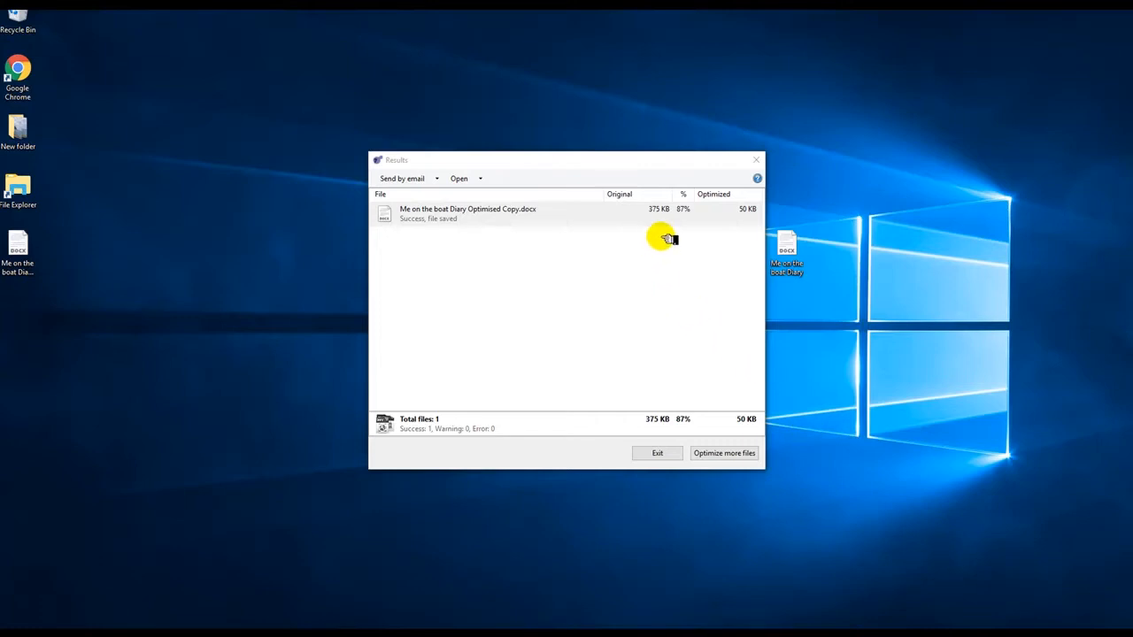
mouse_move(686, 210)
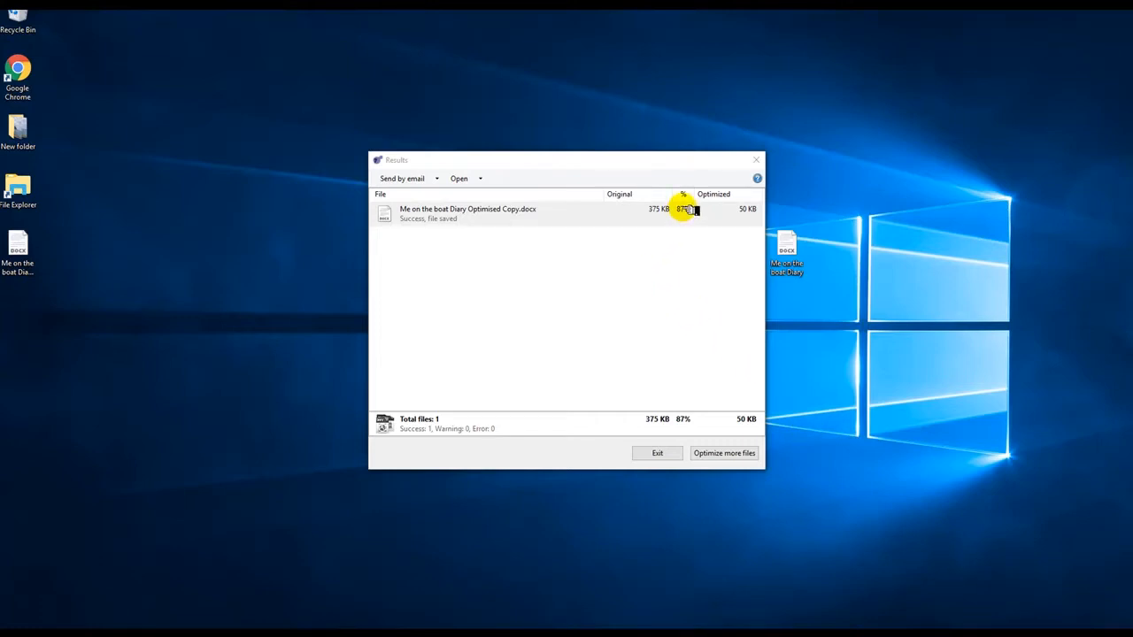